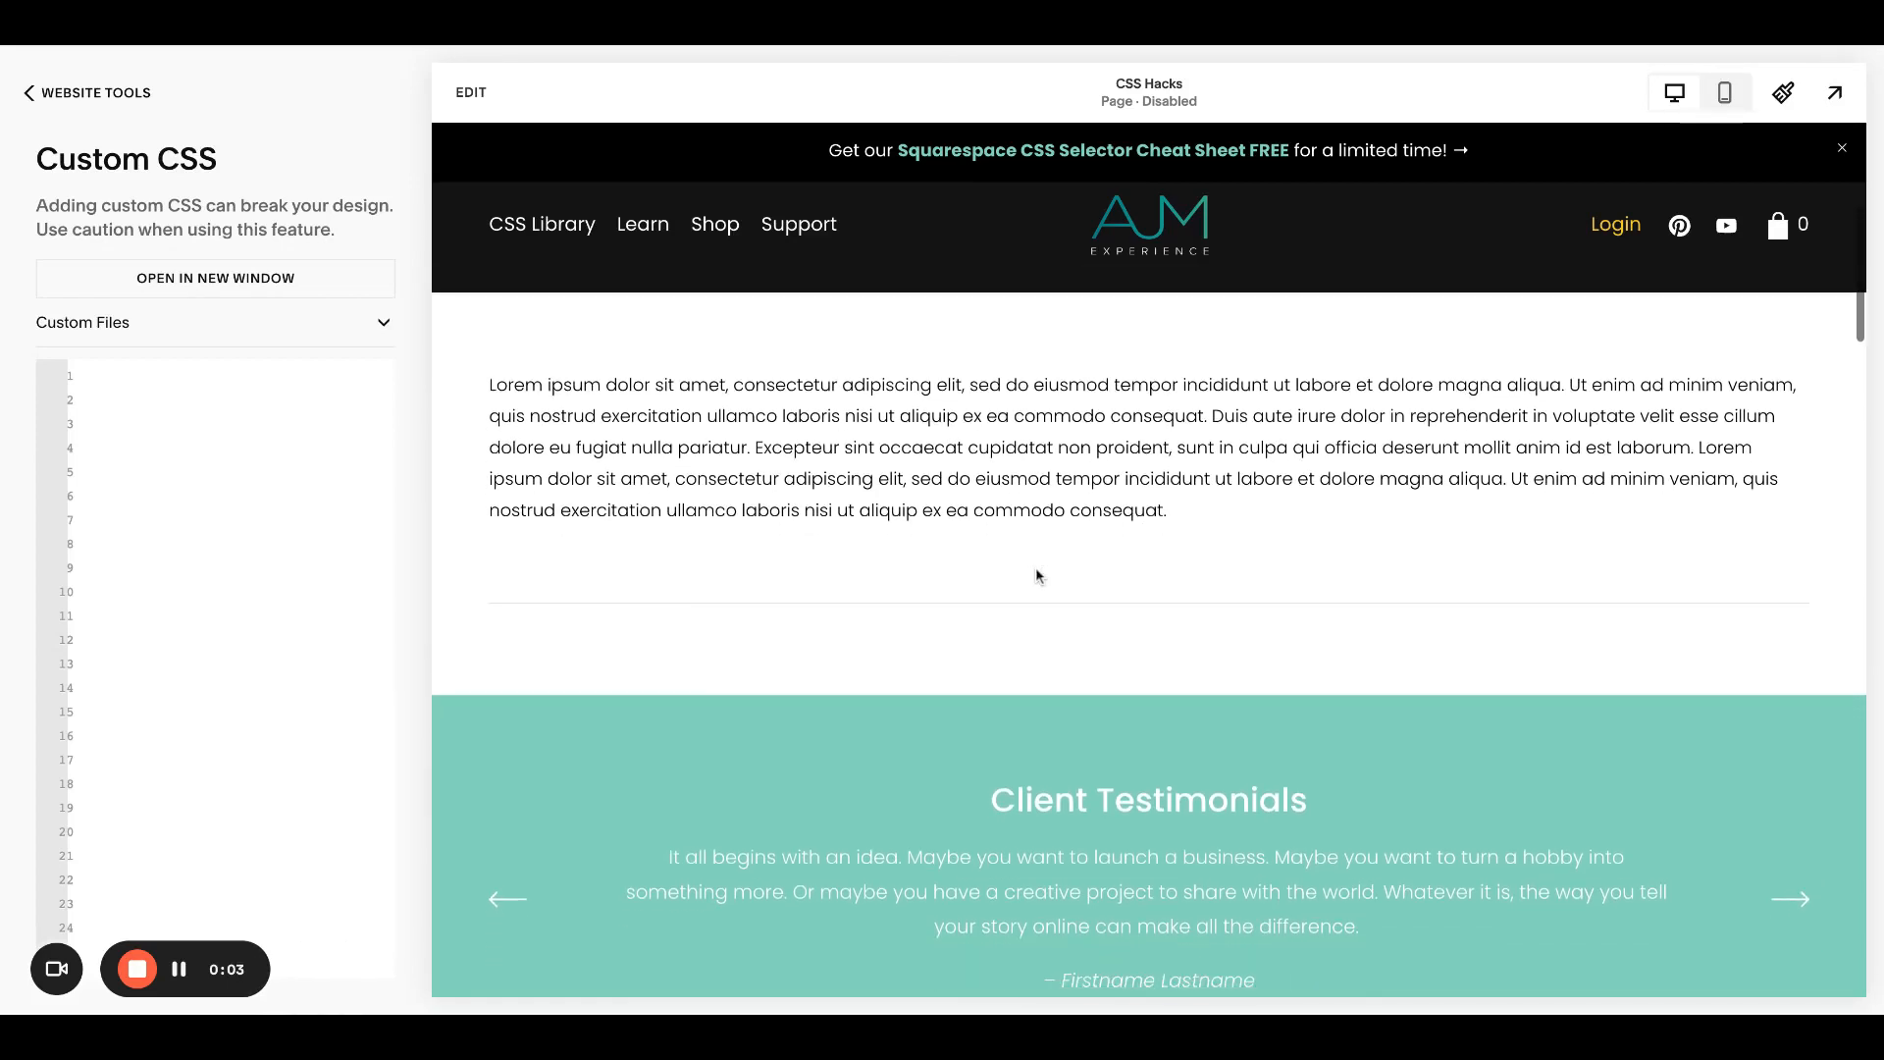
mouse_move(962, 609)
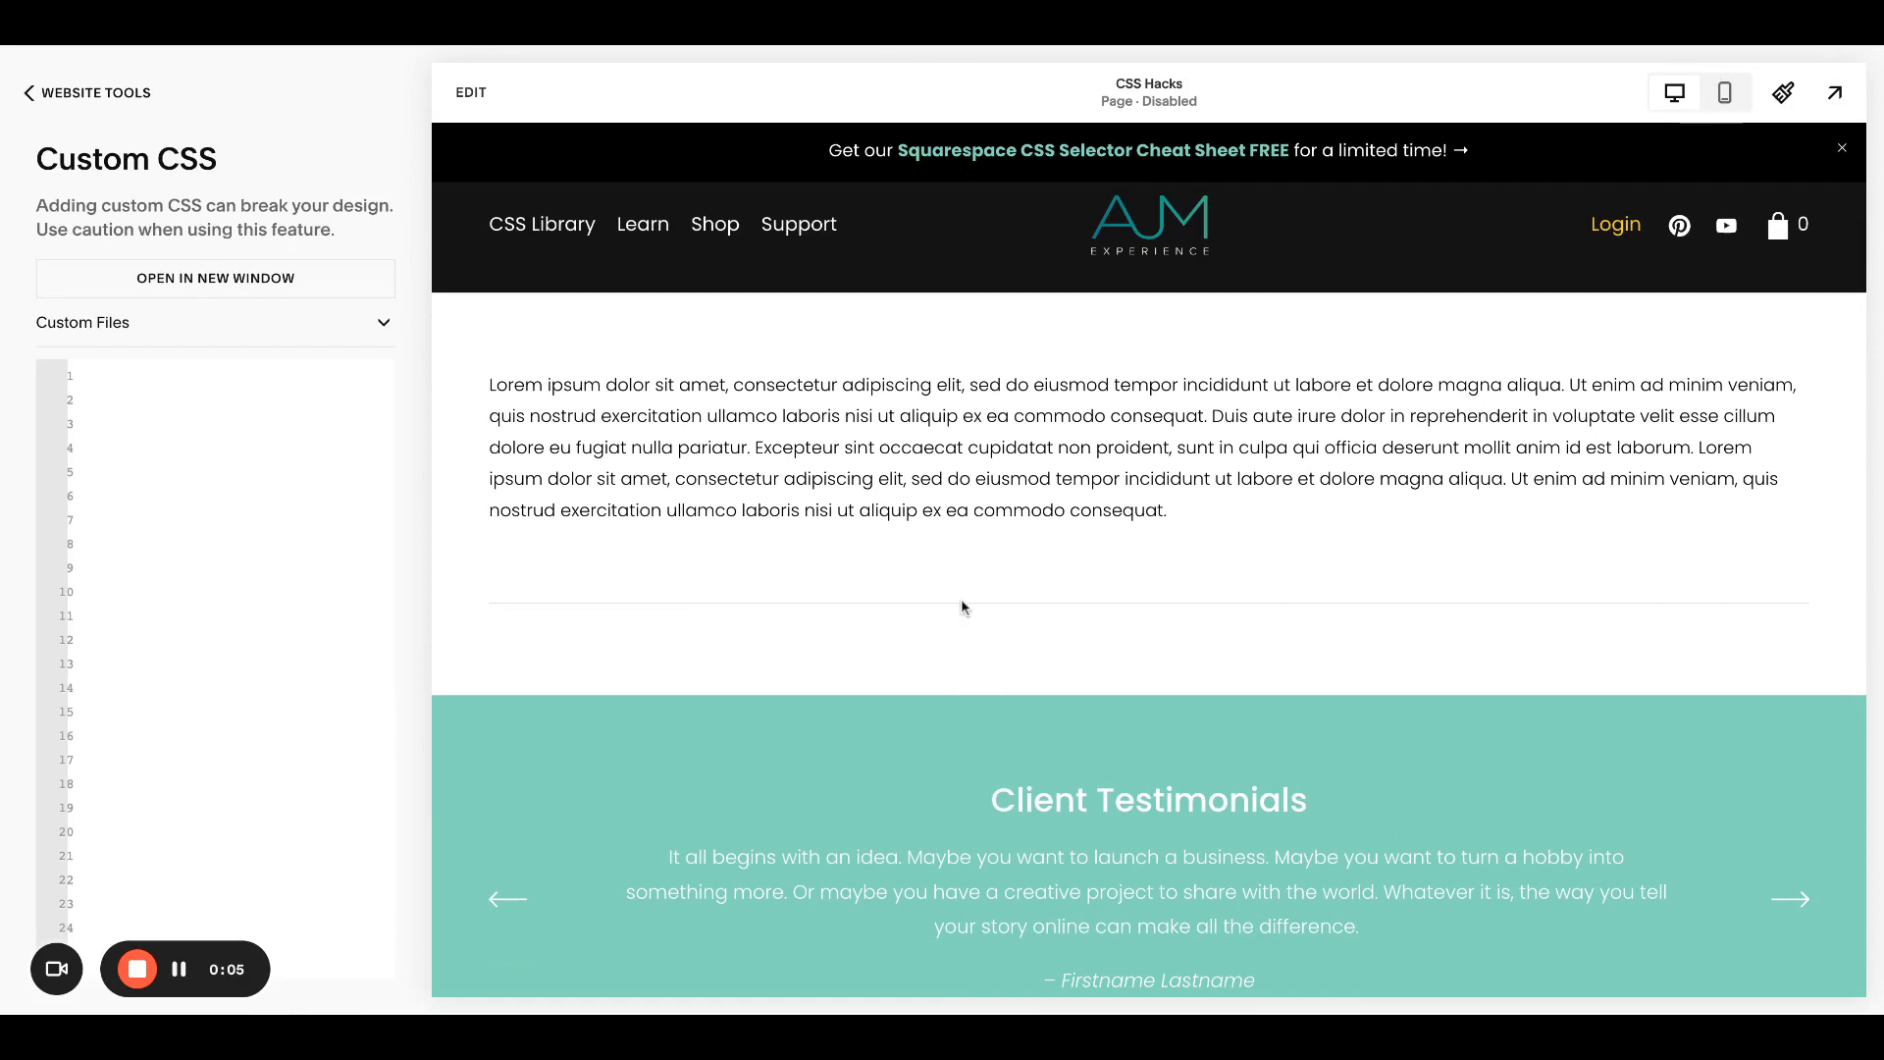
mouse_move(921, 613)
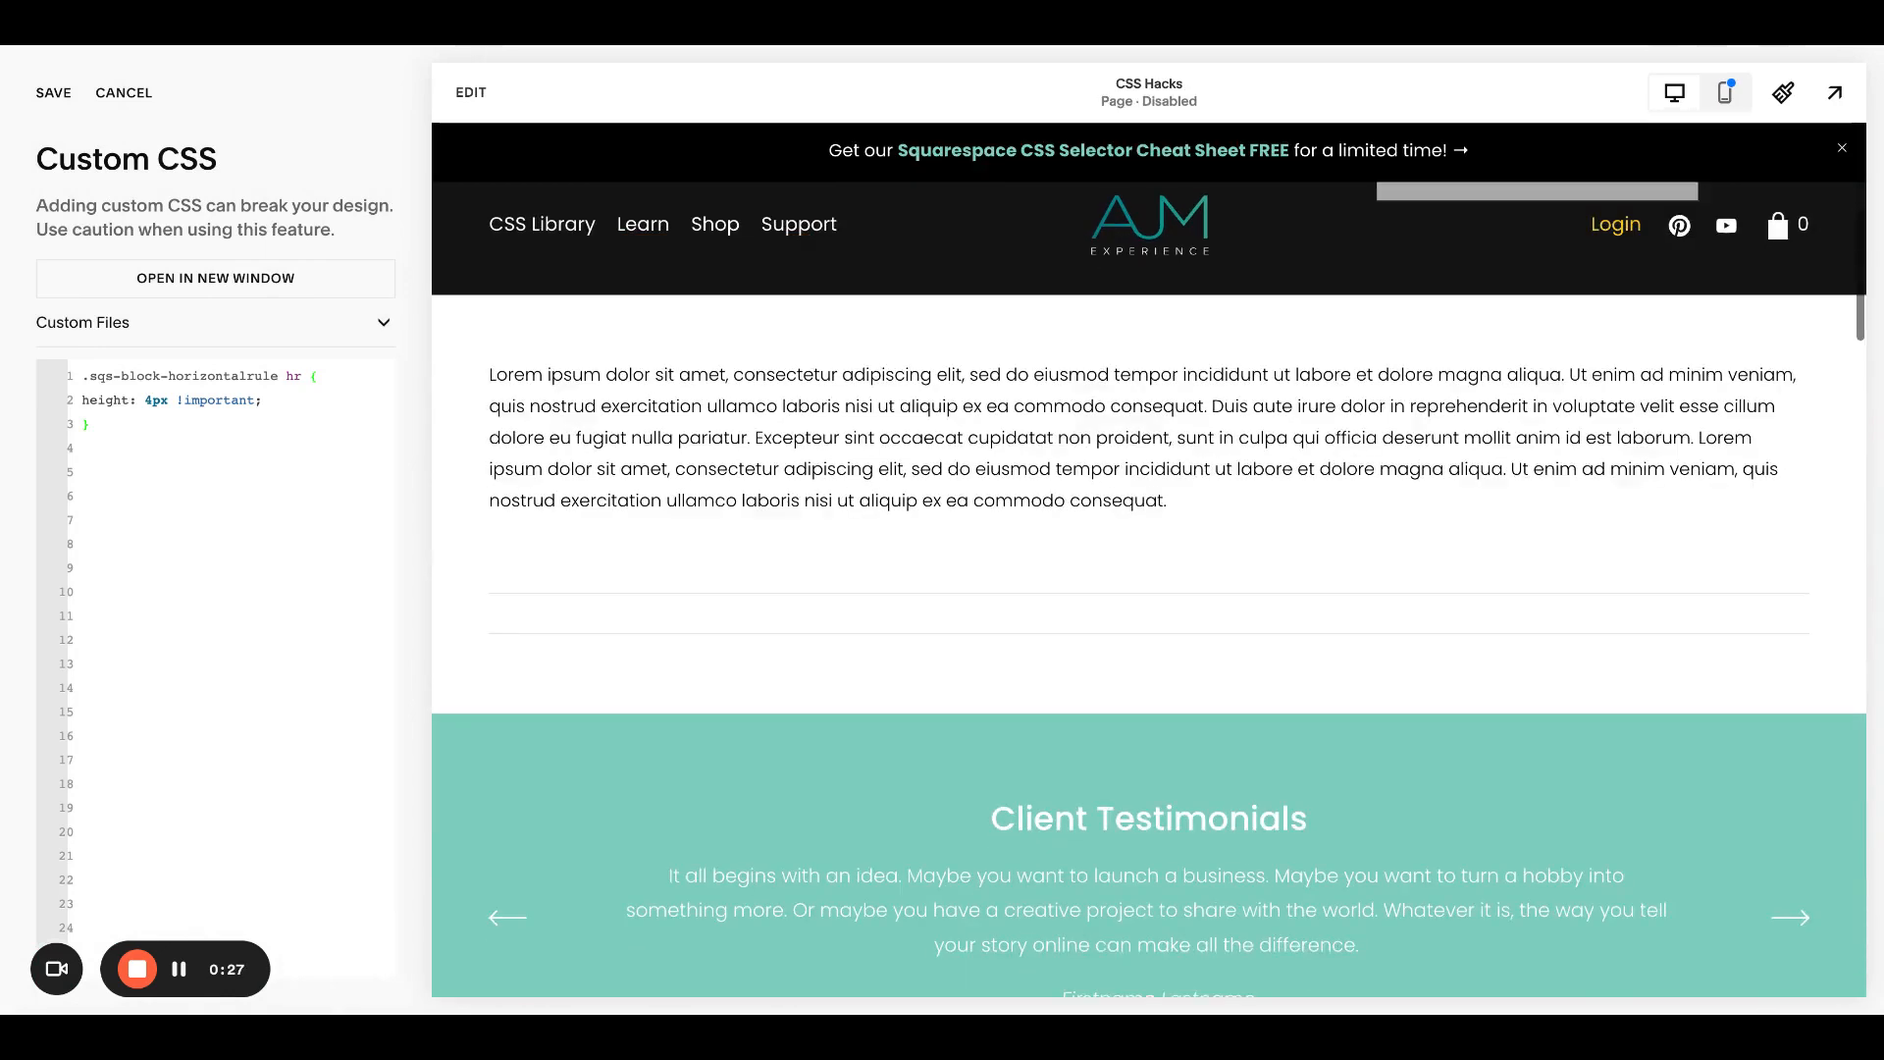
- Scroll down the Custom CSS editor to the horizontal-rule height rule
scroll("down", 3)
type("3")
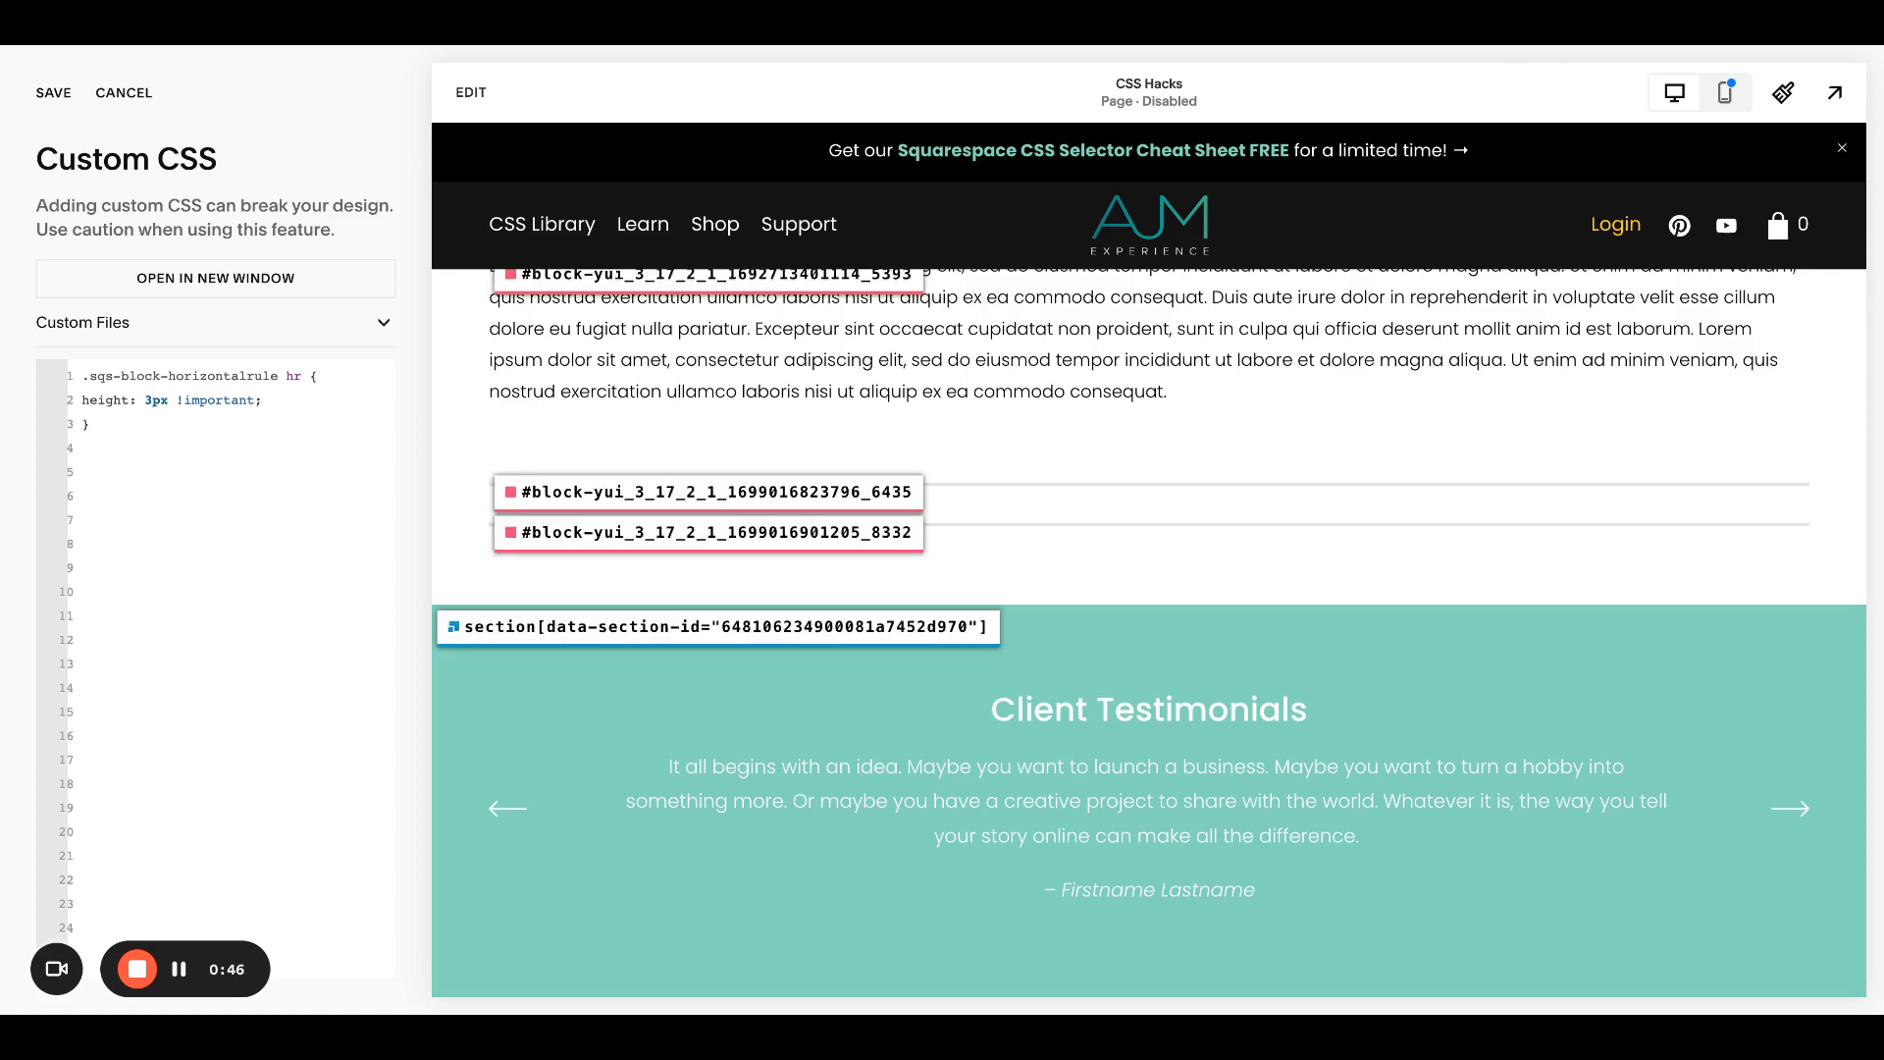
- Copy the upper line block's ID and return to the 3px divider rule in the CSS editor
left_click(706, 492)
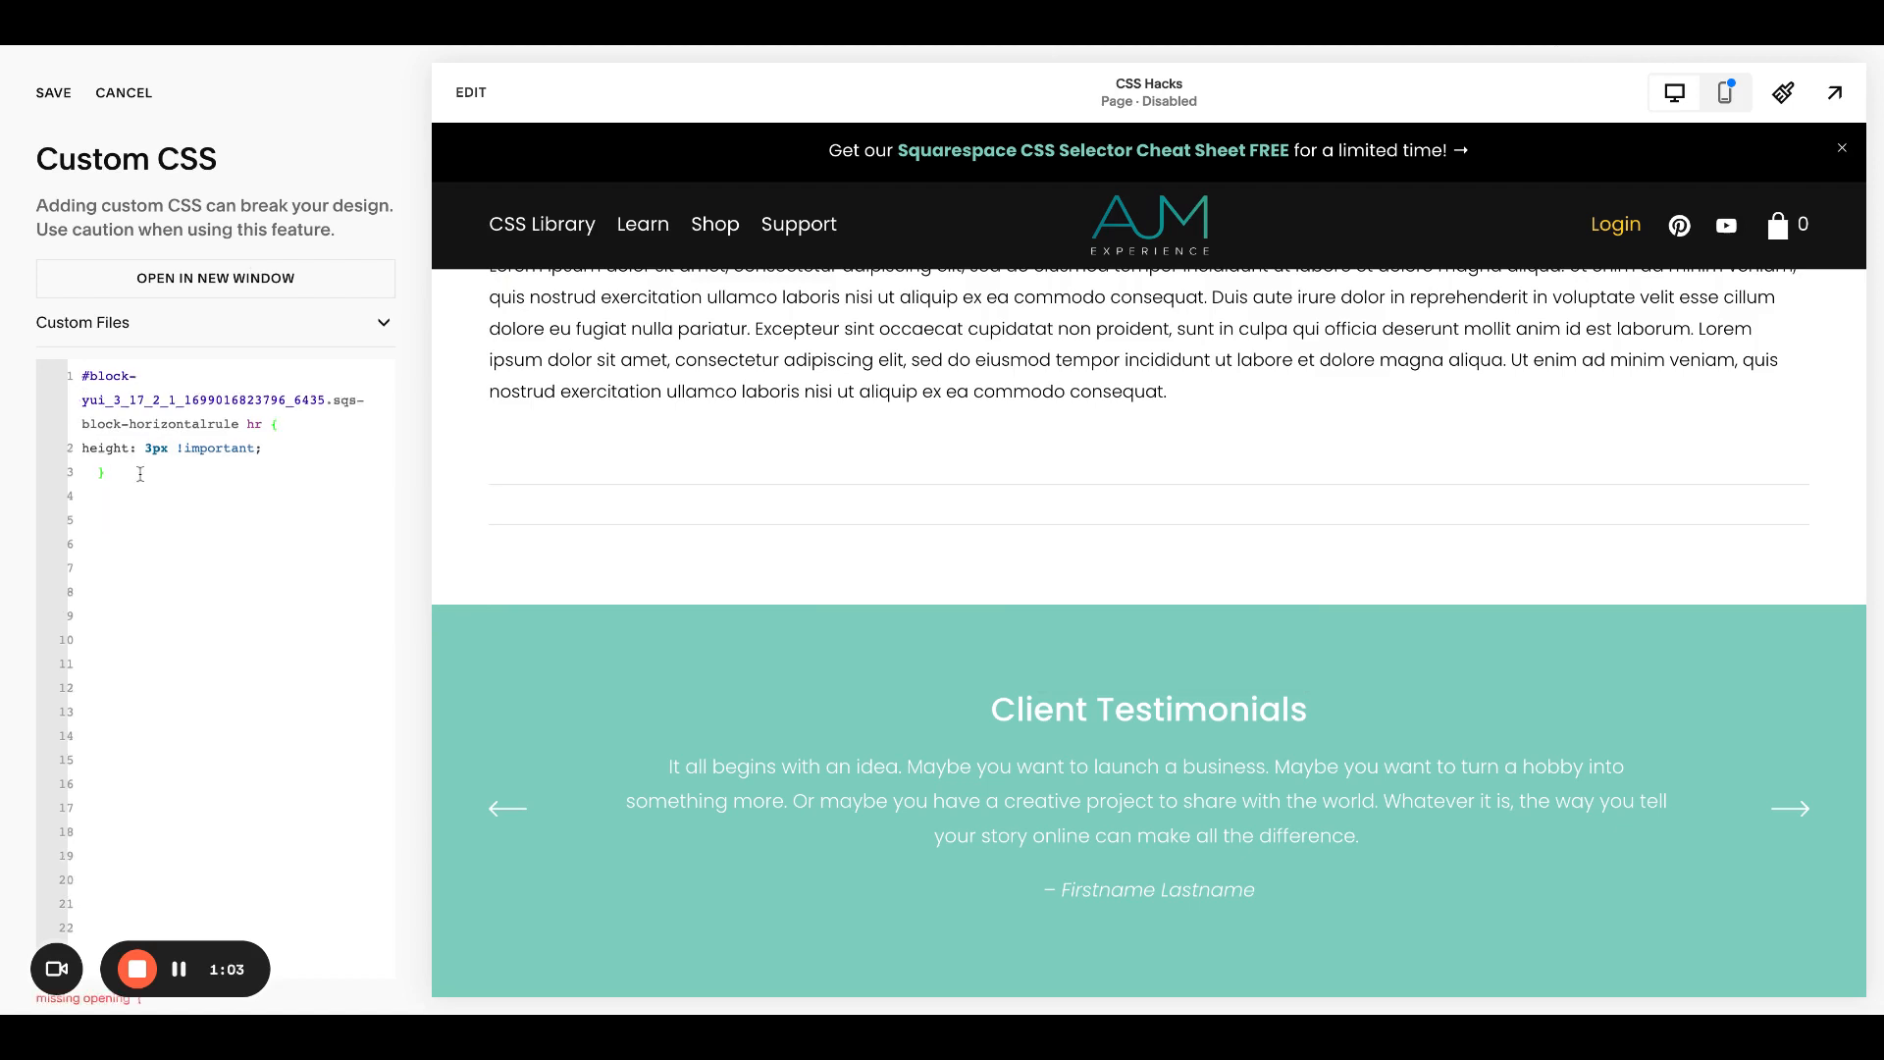
left_click(103, 472)
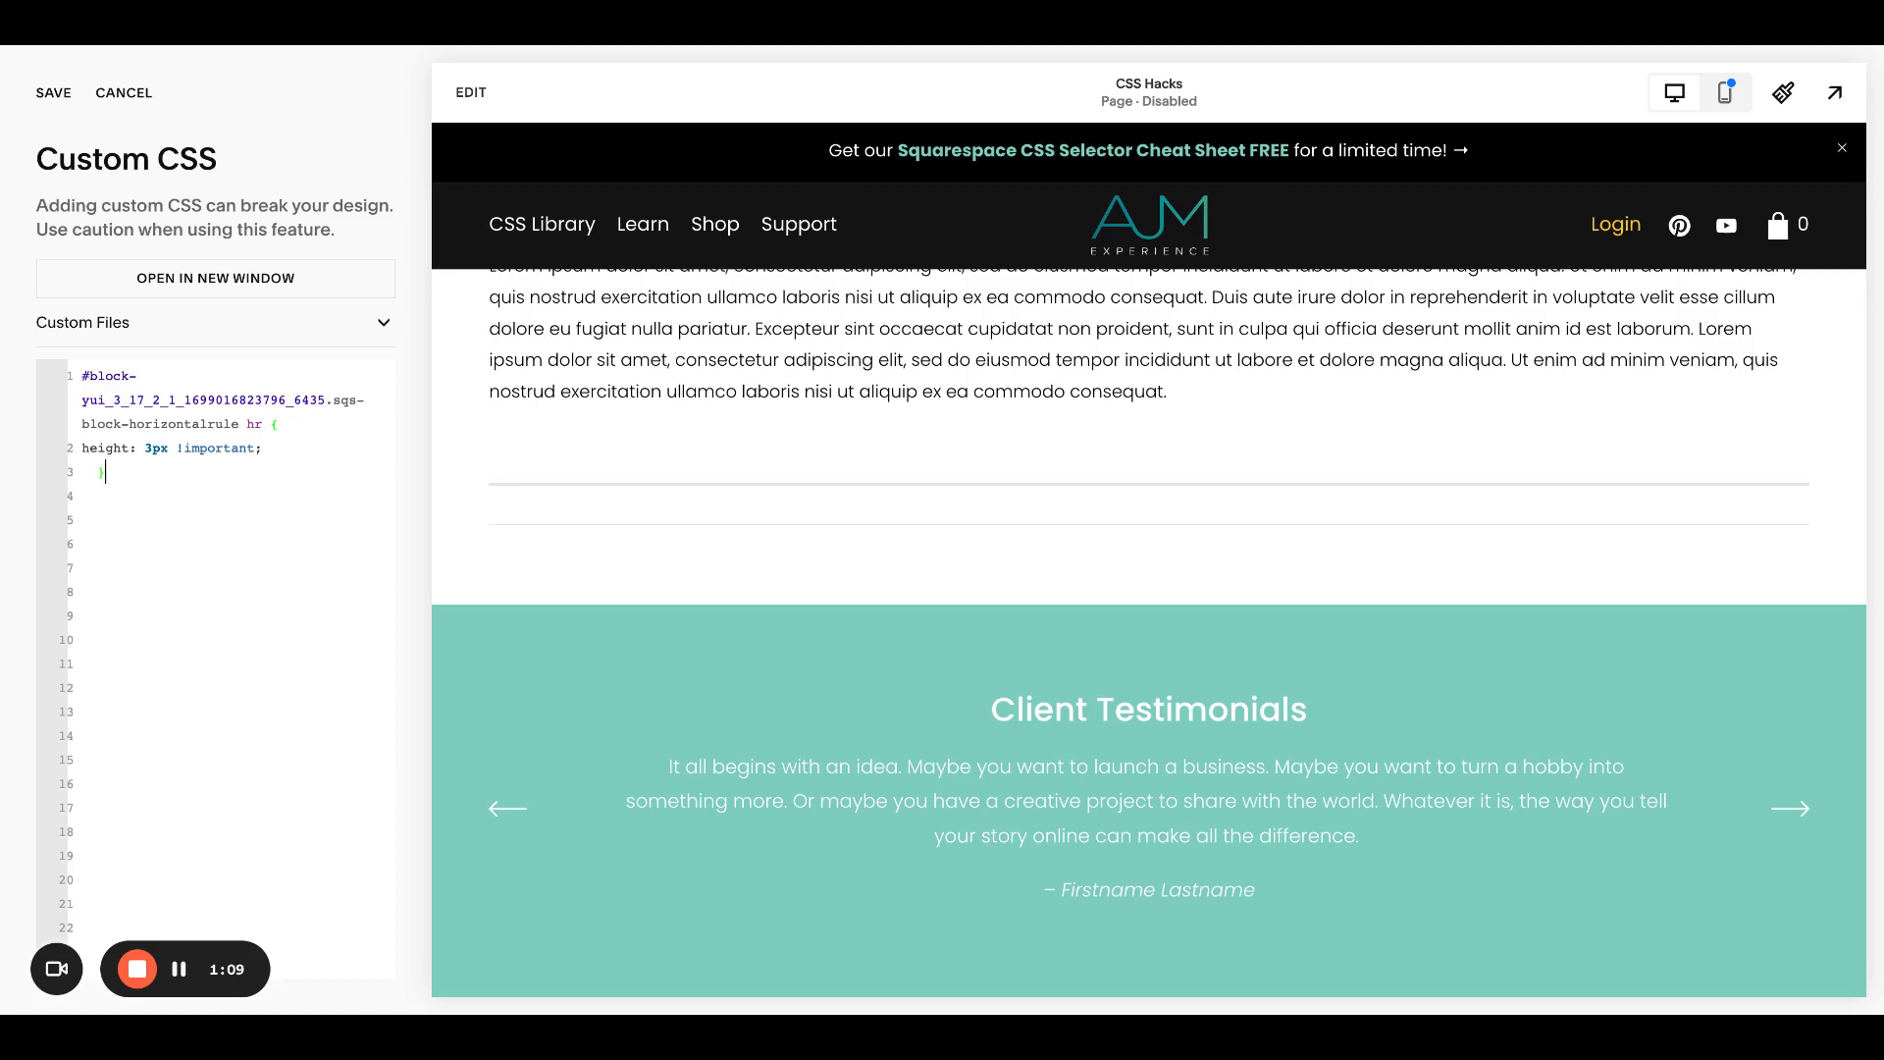
mouse_move(761, 497)
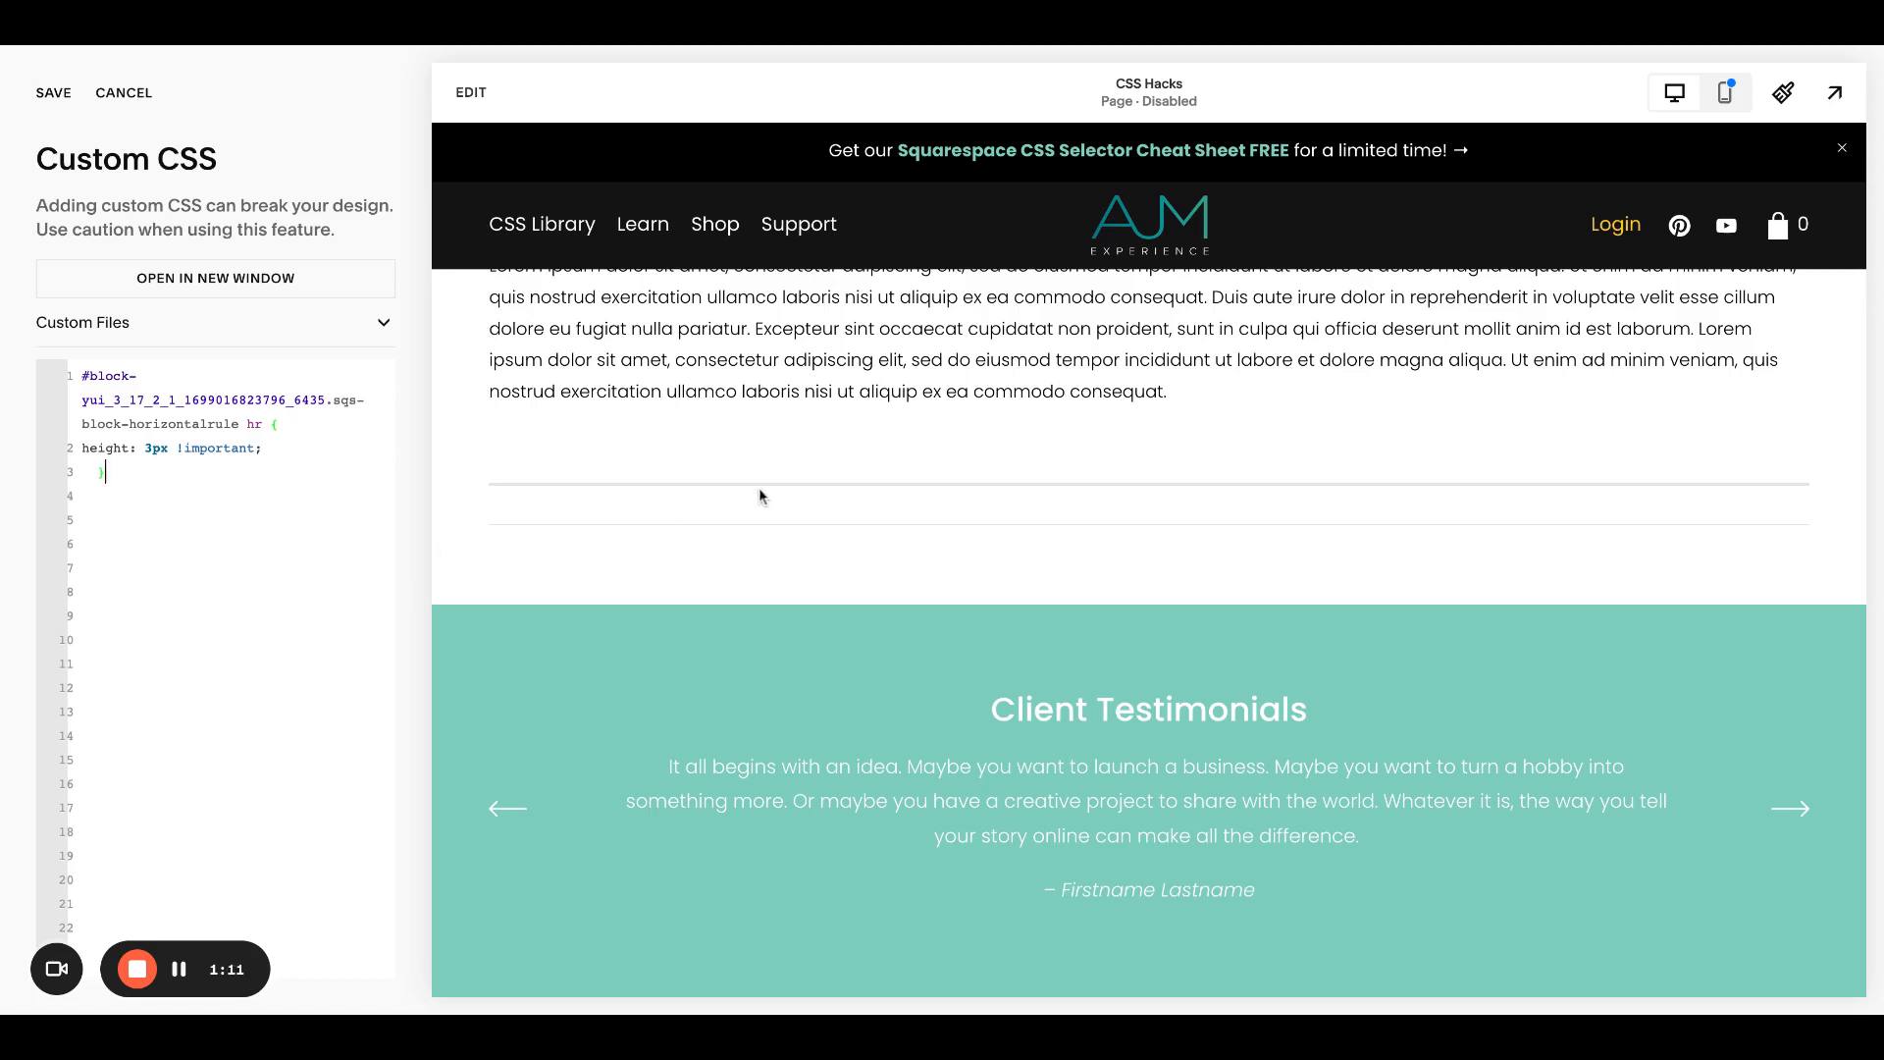